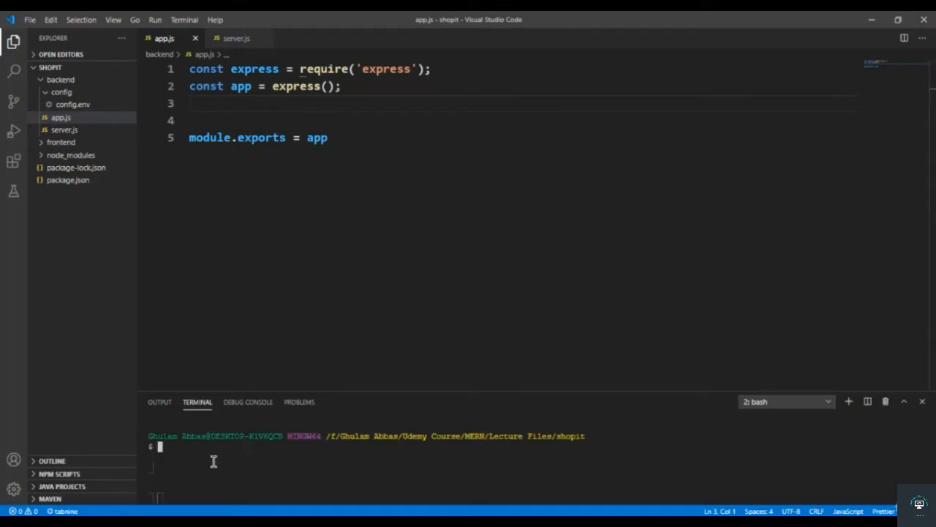
Install nodemon as a dev dependency with npm i nodemon --save-dev.
{"action": "type", "text": "npm i nodemon --sav"}
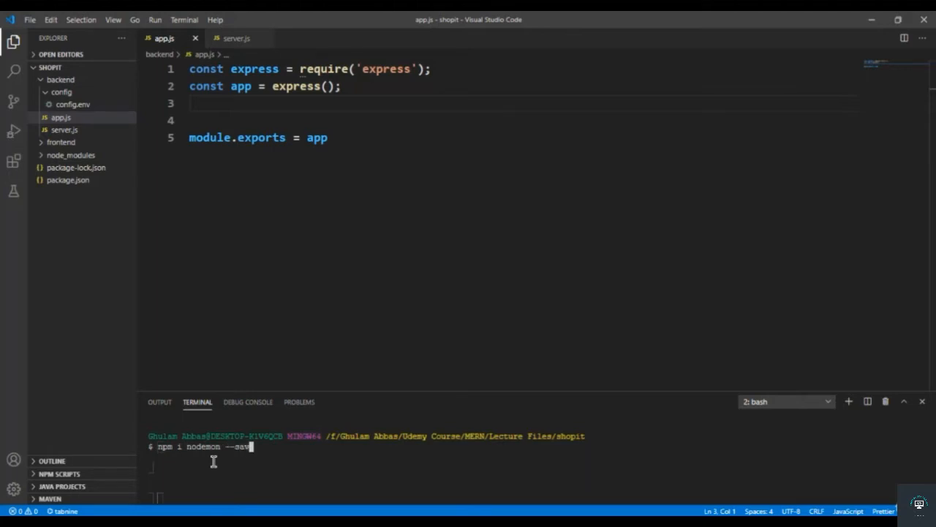
{"action": "type", "text": "-dev"}
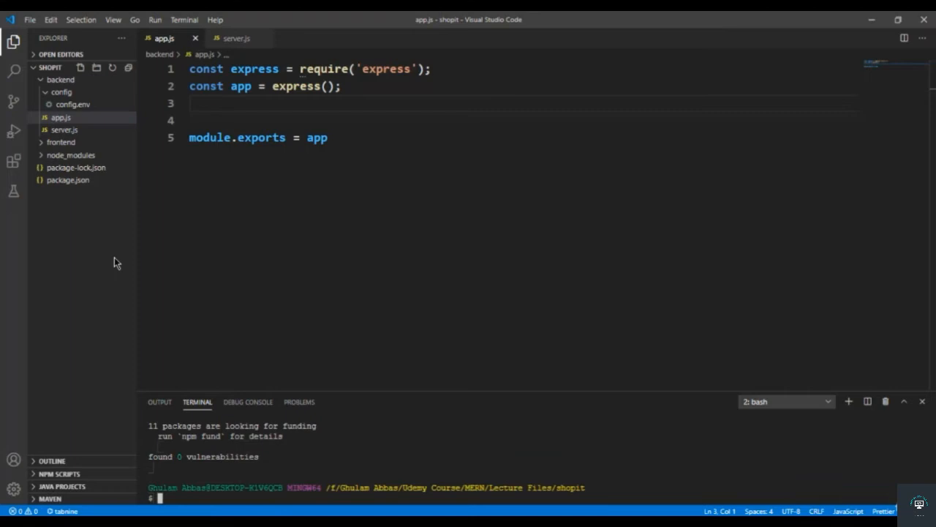
Open the shopit package.json and rename the test script to start.
{"action": "left_click", "coordinate": [67, 179]}
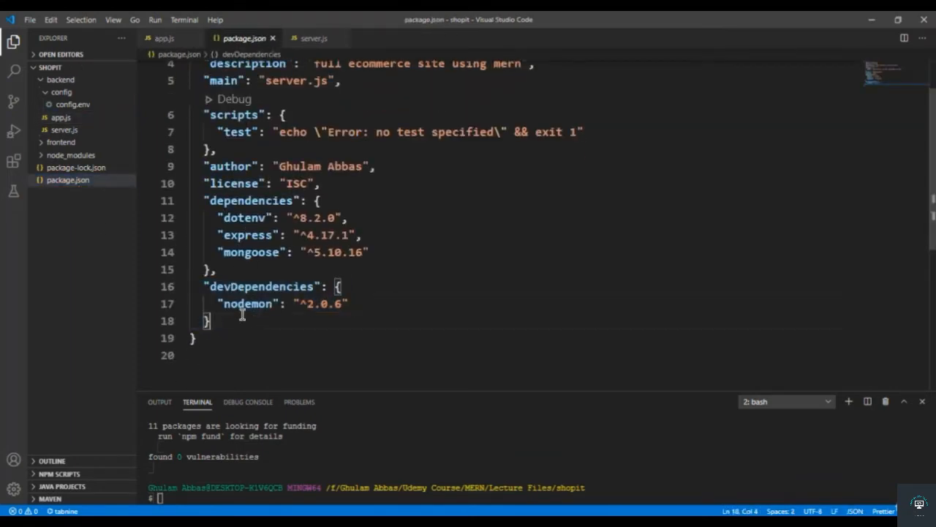
{"action": "double_click", "coordinate": [247, 304]}
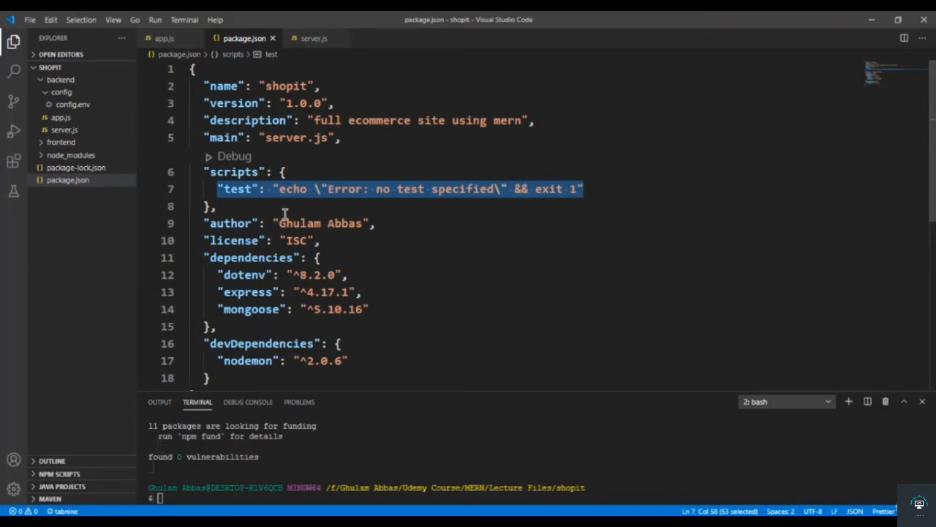
{"action": "double_click", "coordinate": [237, 189]}
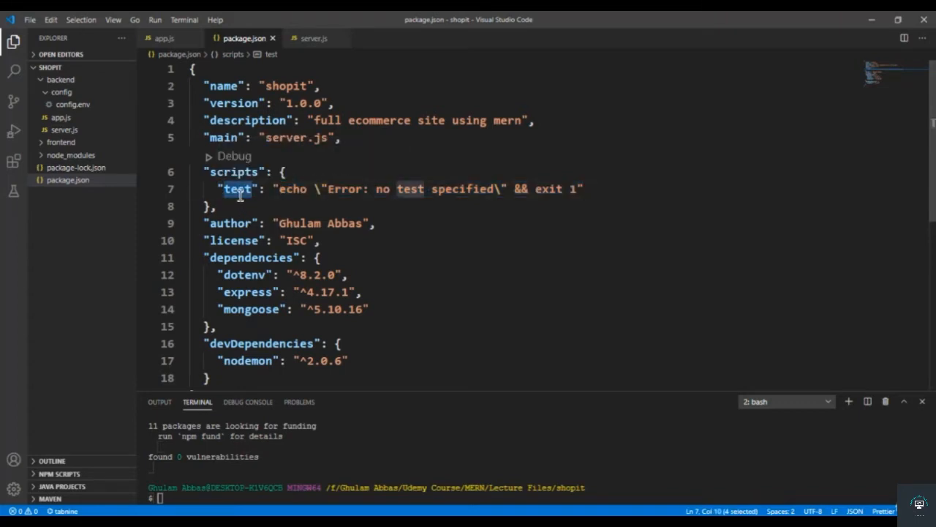
{"action": "type", "text": "start"}
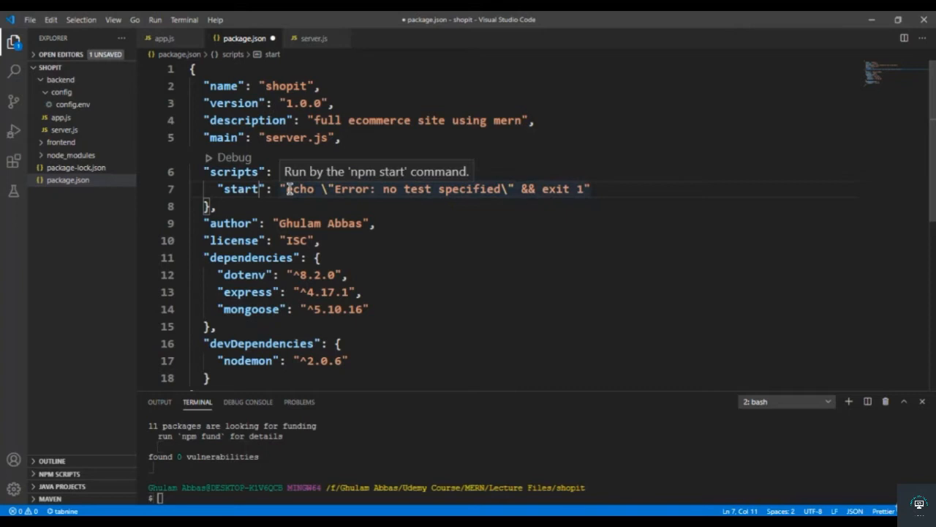
Replace the start script's echo command with node backend/server.js.
{"action": "left_click_drag", "start_coordinate": [287, 189], "coordinate": [578, 189]}
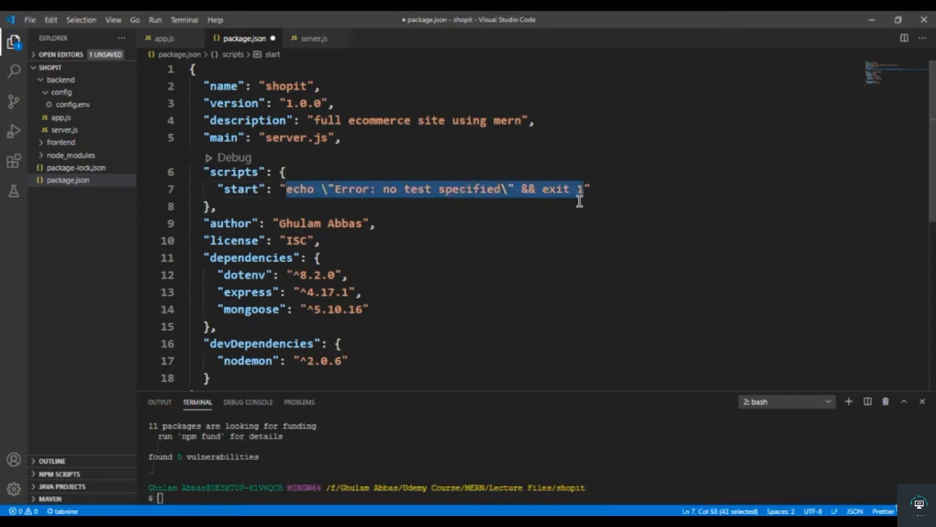
{"action": "type", "text": "node \""}
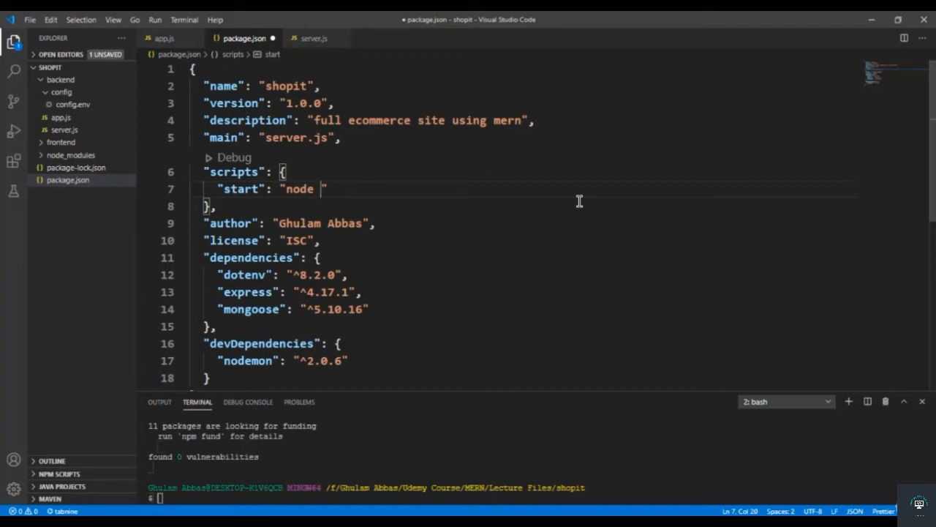
{"action": "type", "text": "backend"}
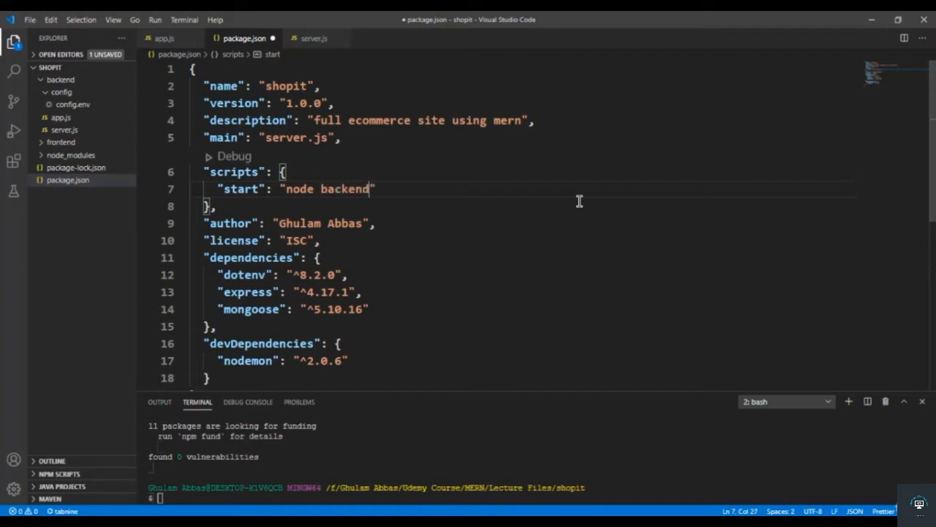
{"action": "type", "text": "/server"}
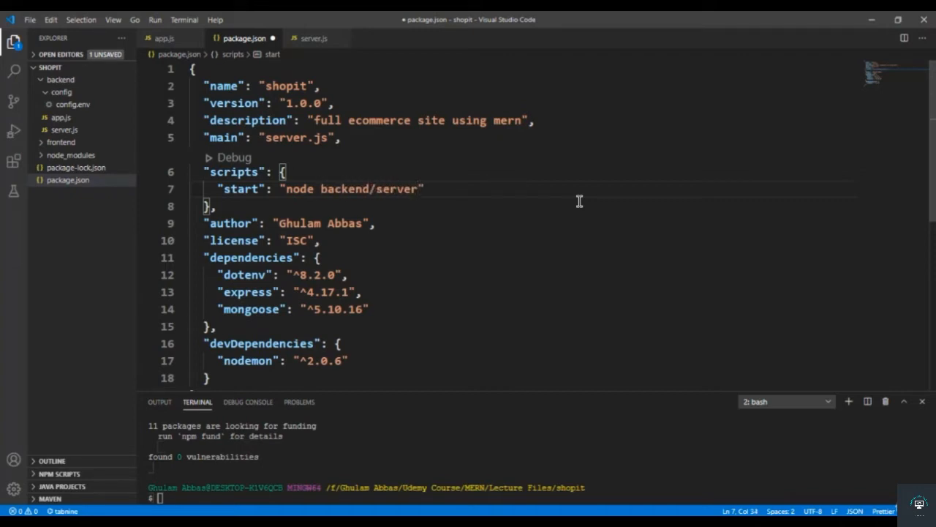
{"action": "type", "text": ".js"}
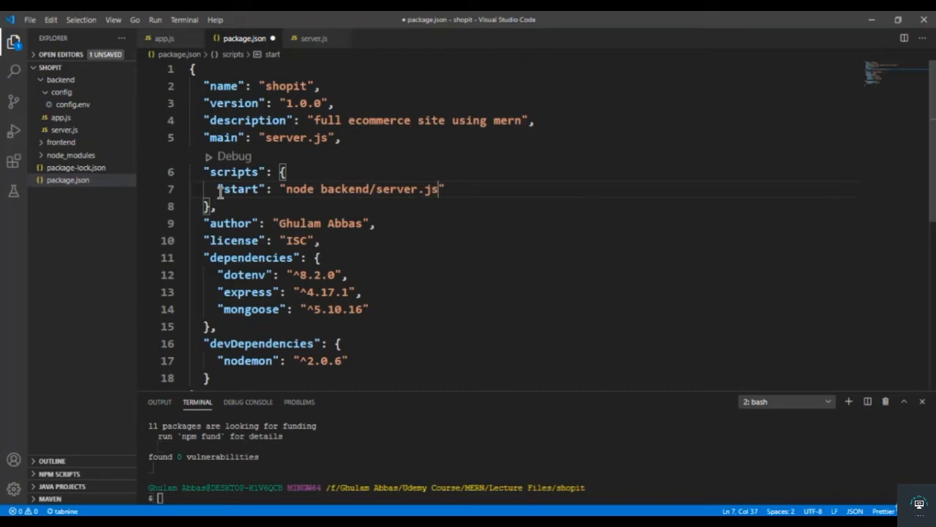
{"action": "left_click_drag", "start_coordinate": [219, 188], "coordinate": [444, 189]}
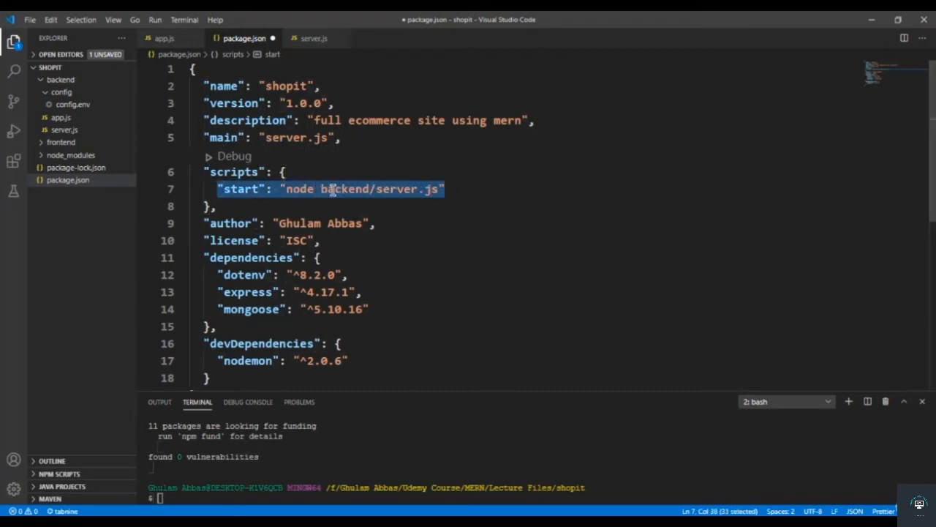
Add a "dev" script after start: SET NODE_ENV=DEVELOPMENT& nodemon backend/server, then begin a new line.
{"action": "left_click", "coordinate": [295, 189]}
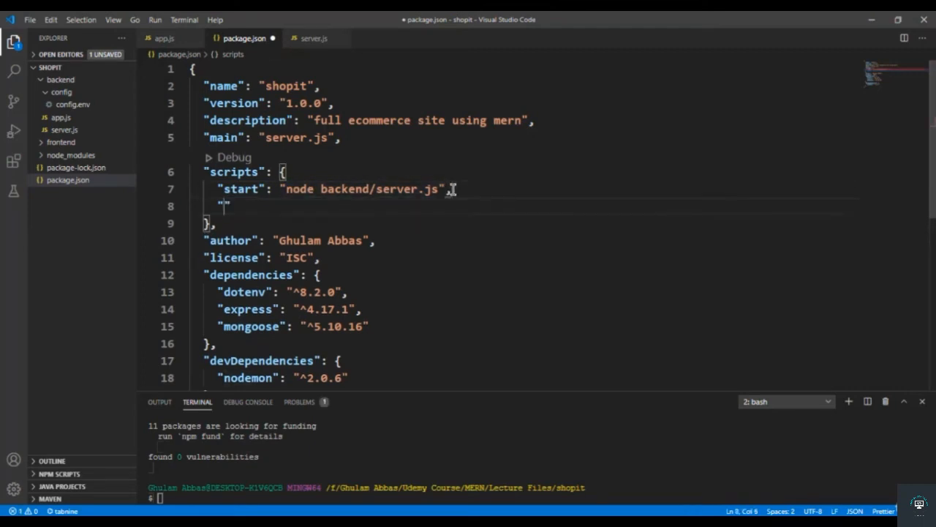
{"action": "type", "text": "\"dev\" :"}
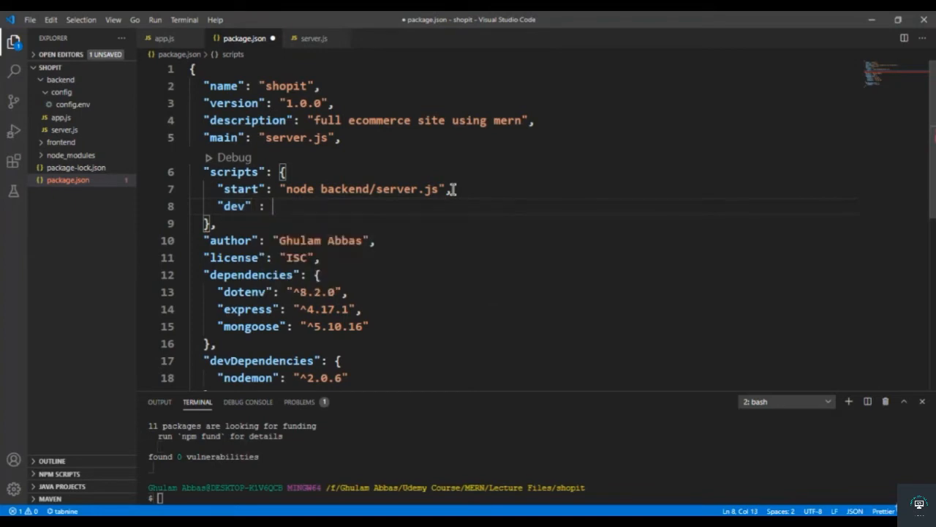
{"action": "type", "text": "\""}
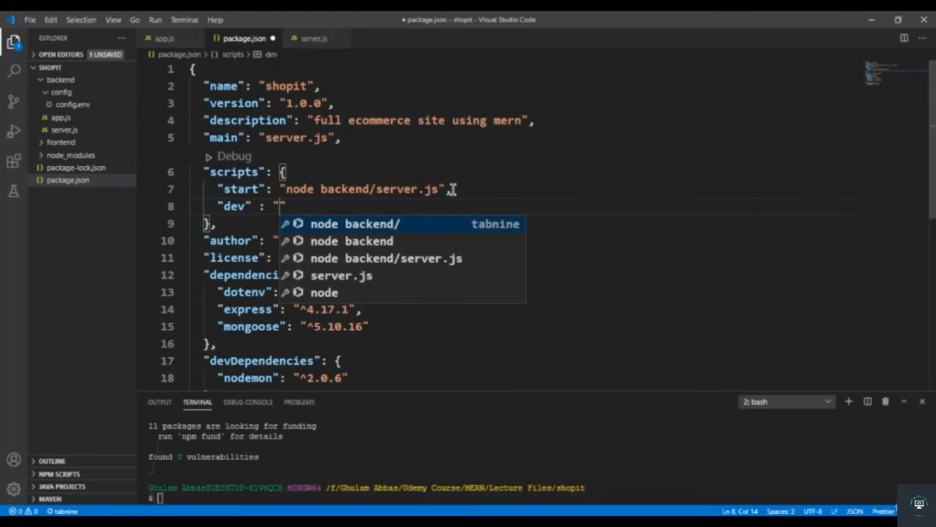
{"action": "type", "text": "SET NODE"}
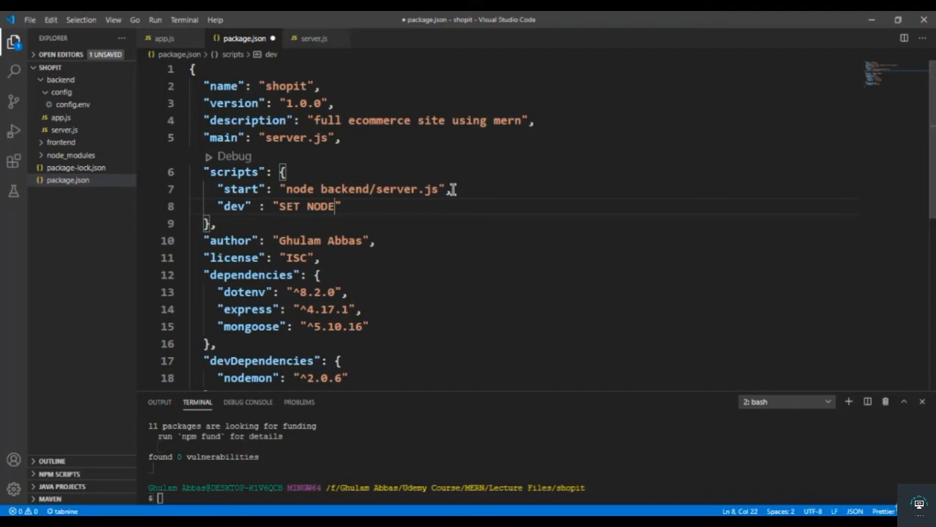
{"action": "type", "text": "_ENV="}
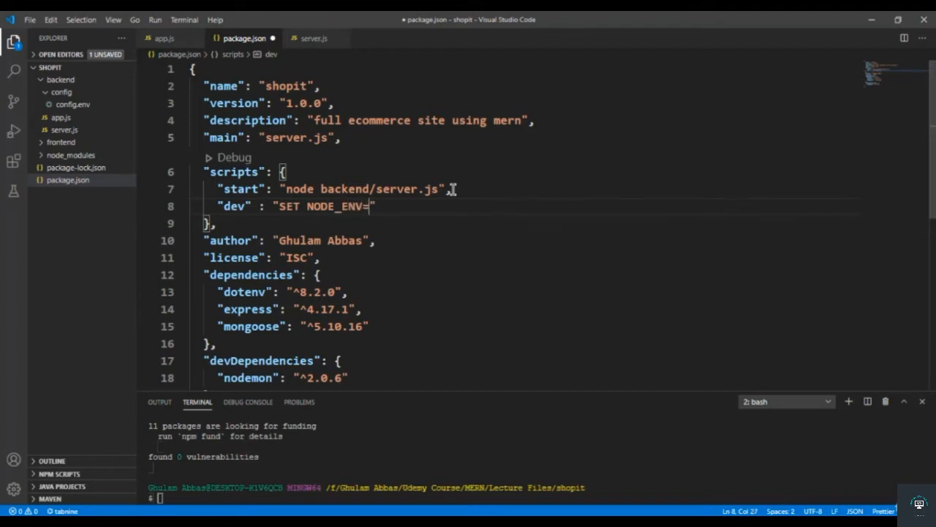
{"action": "type", "text": "DEVELOPMENT&"}
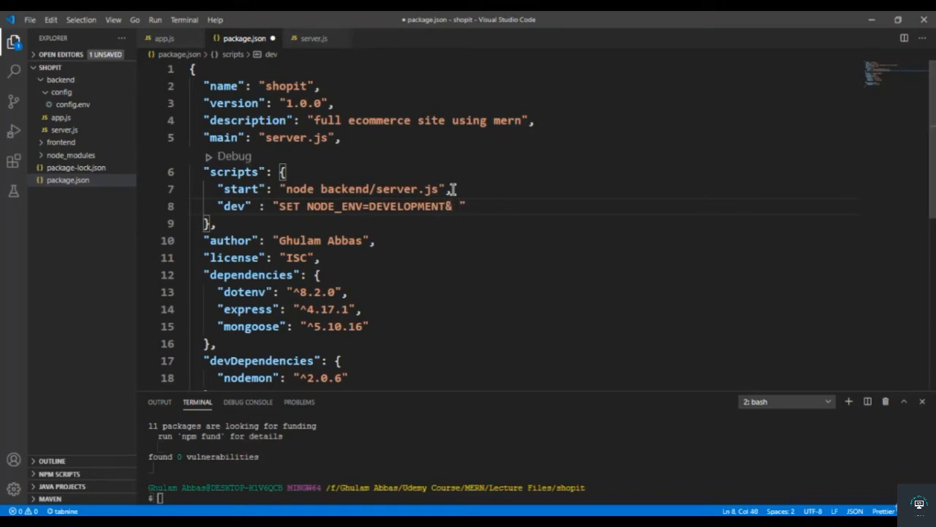
{"action": "type", "text": "nodemon"}
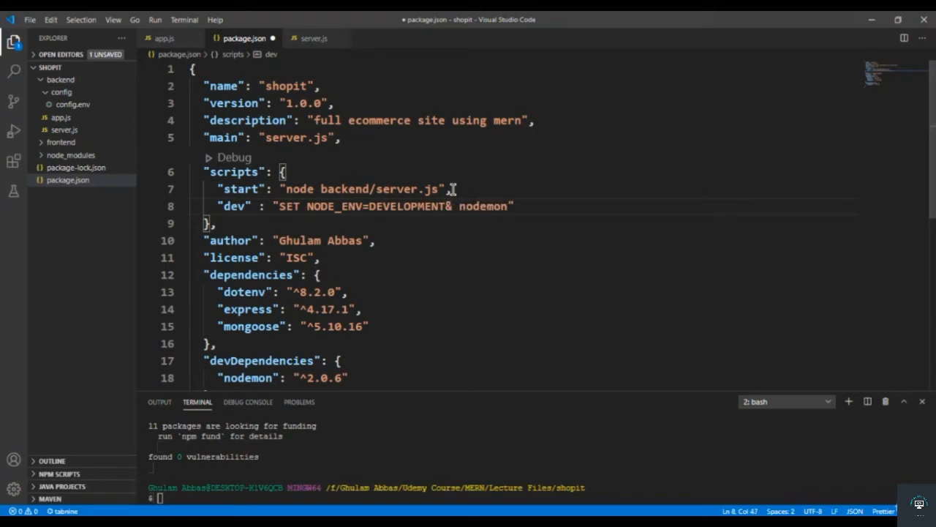
{"action": "type", "text": "b"}
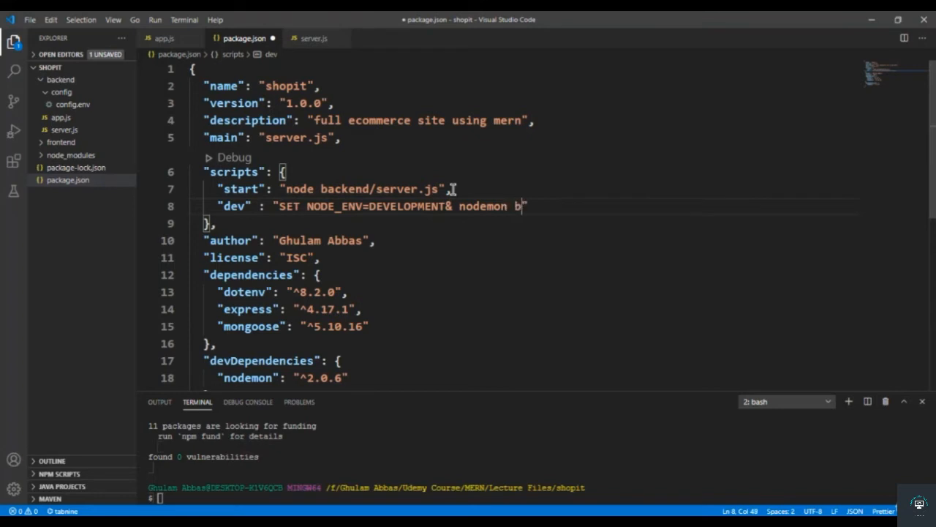
{"action": "type", "text": "ackend/"}
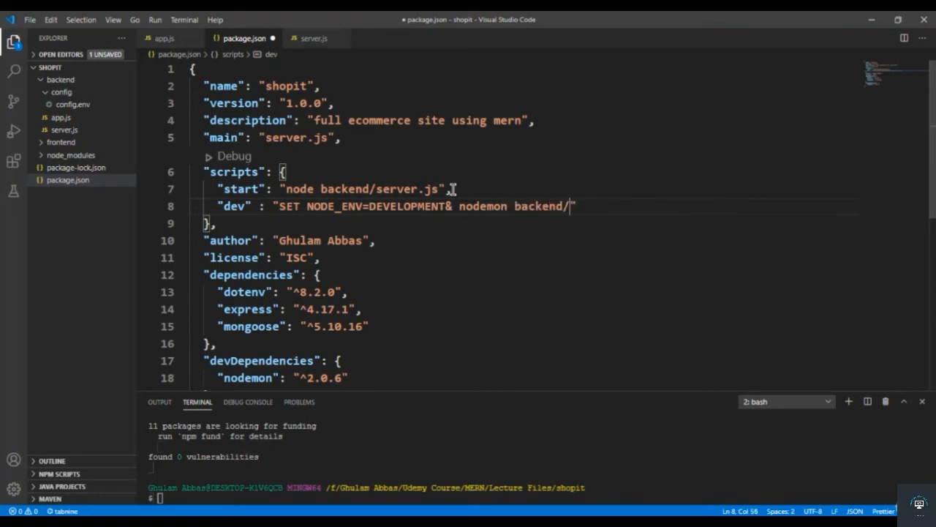
{"action": "type", "text": "server\""}
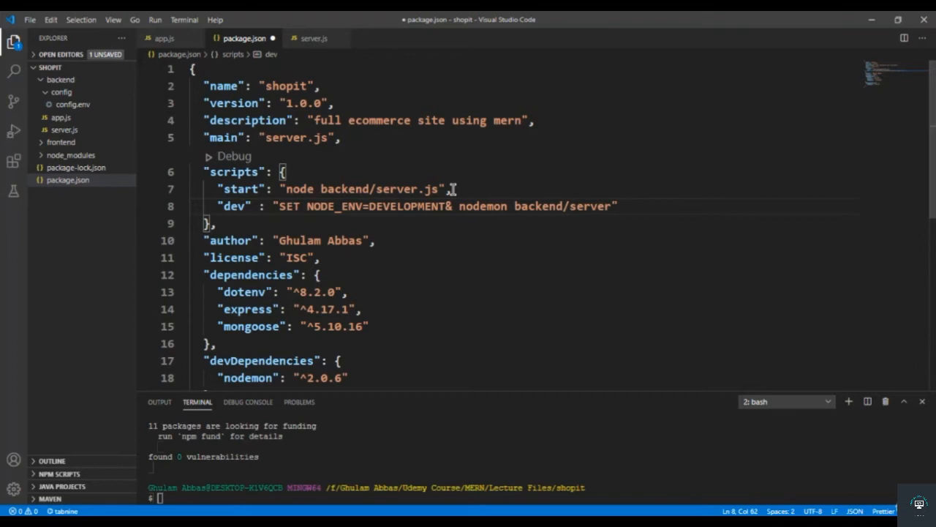
{"action": "key", "text": "Enter"}
{"action": "type", "text": "\"prod\":"}
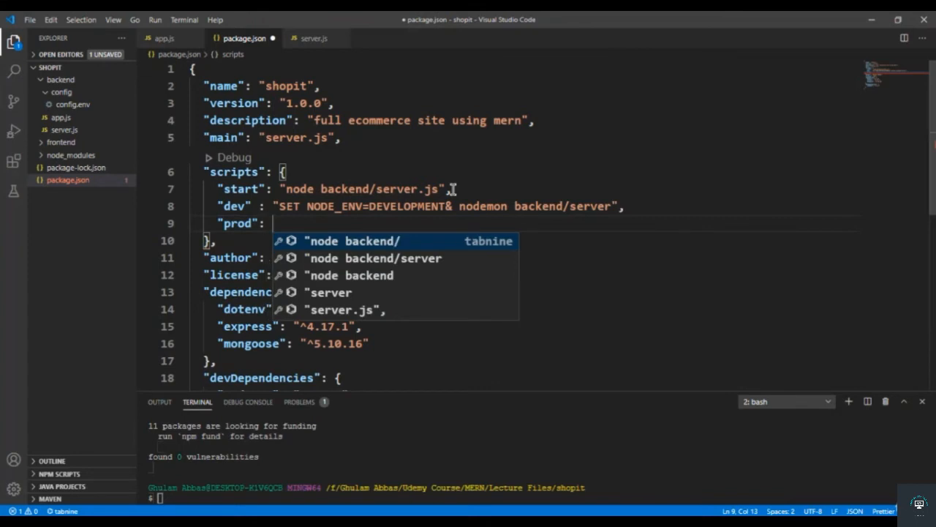
Add the prod script SET NODE_ENV=production& nodemon backend/server, capitalising production to PRODUCTION.
{"action": "type", "text": "\"SET"}
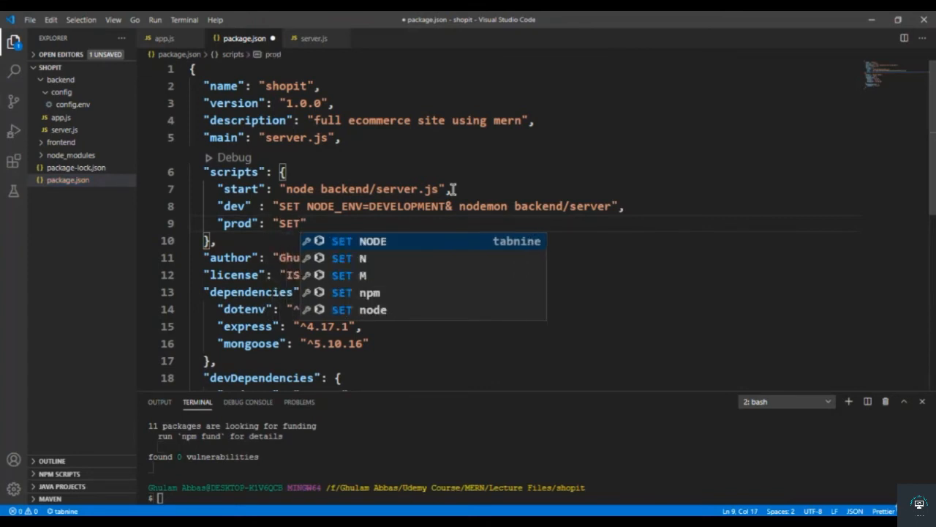
{"action": "type", "text": "NODE_ENV=production& nodemon backend/server"}
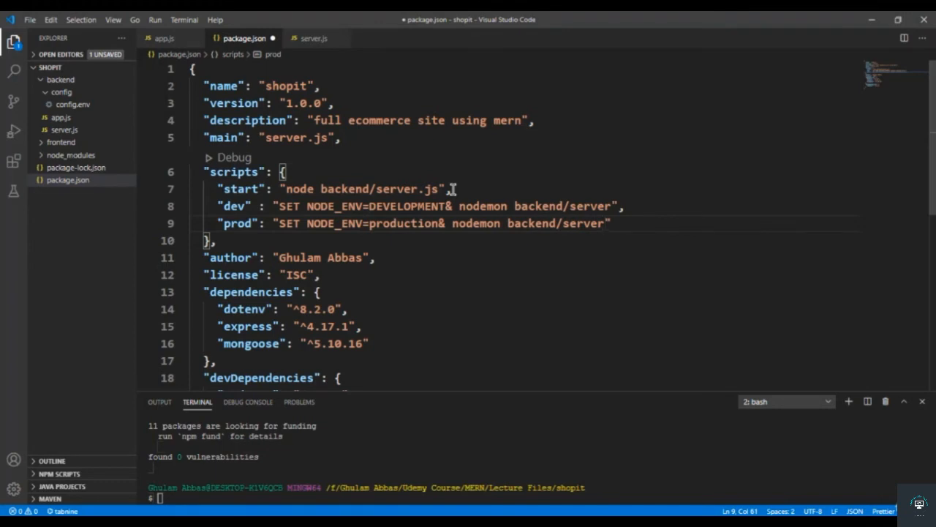
{"action": "mouse_move", "coordinate": [446, 255]}
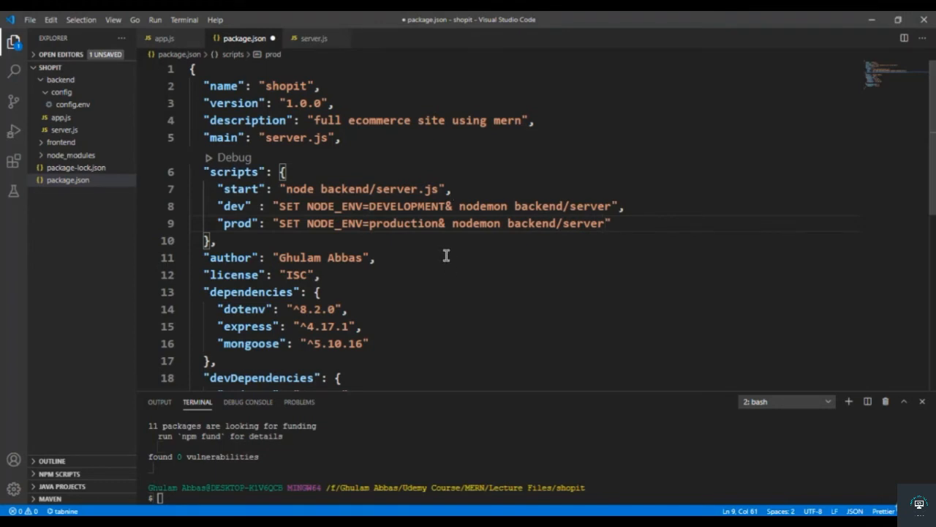
{"action": "double_click", "coordinate": [403, 223]}
{"action": "type", "text": "PRODUCTION"}
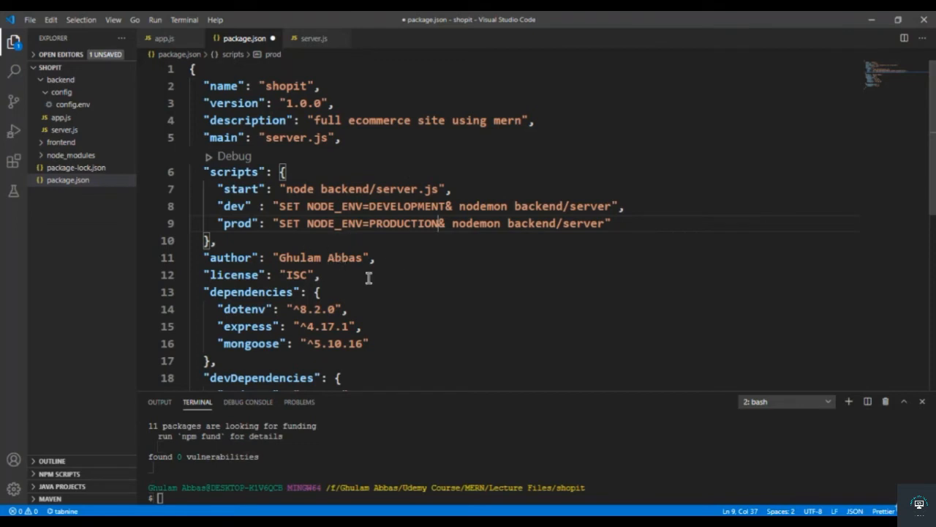
{"action": "mouse_move", "coordinate": [283, 236]}
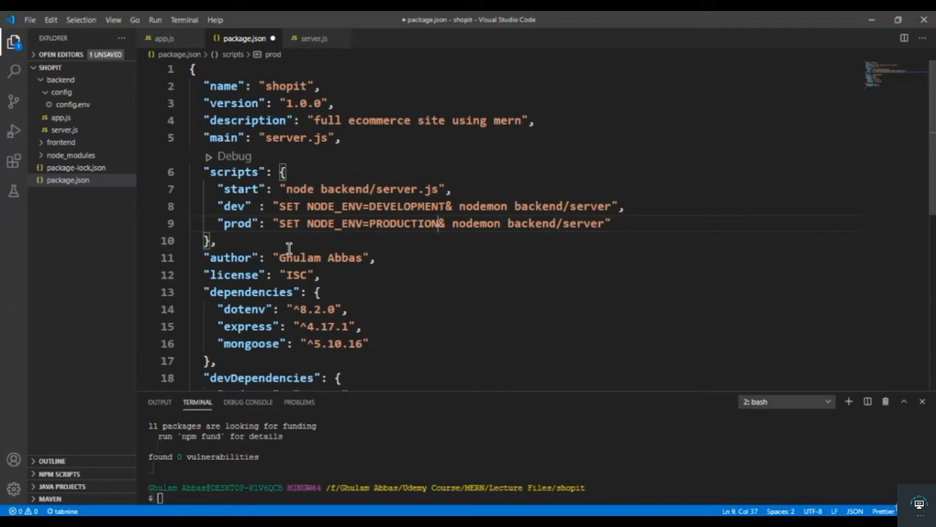
{"action": "double_click", "coordinate": [322, 257]}
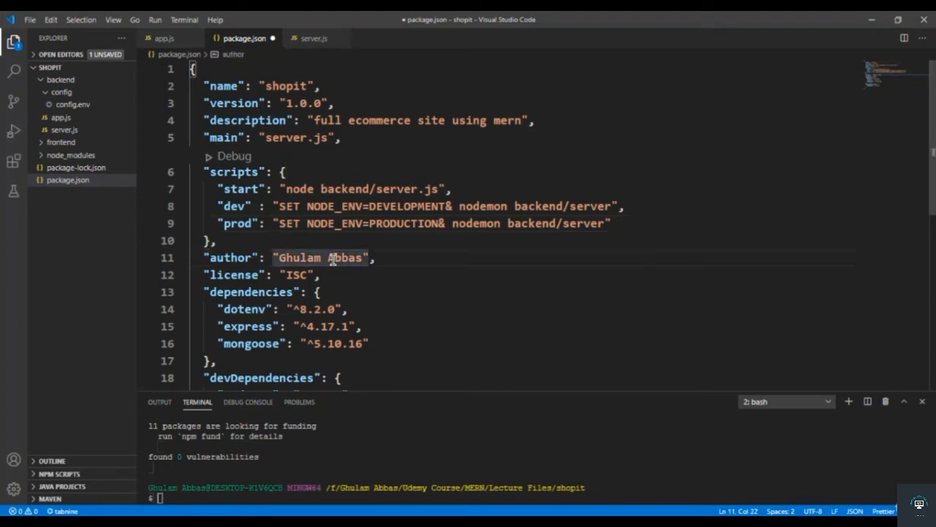
Save package.json, clear the terminal, and run the dev script to start the server on port 4000.
{"action": "key", "text": "ctrl+s"}
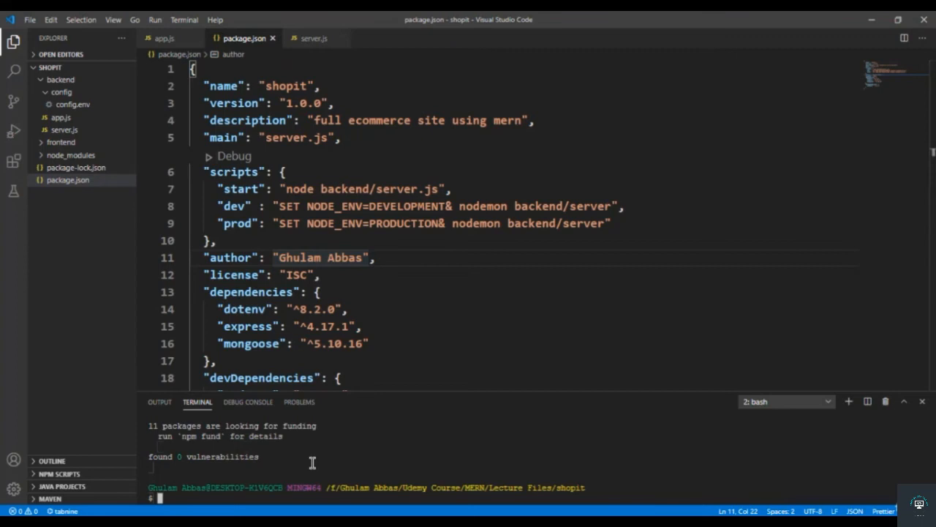
{"action": "key", "text": "ctrl+k ctrl+l"}
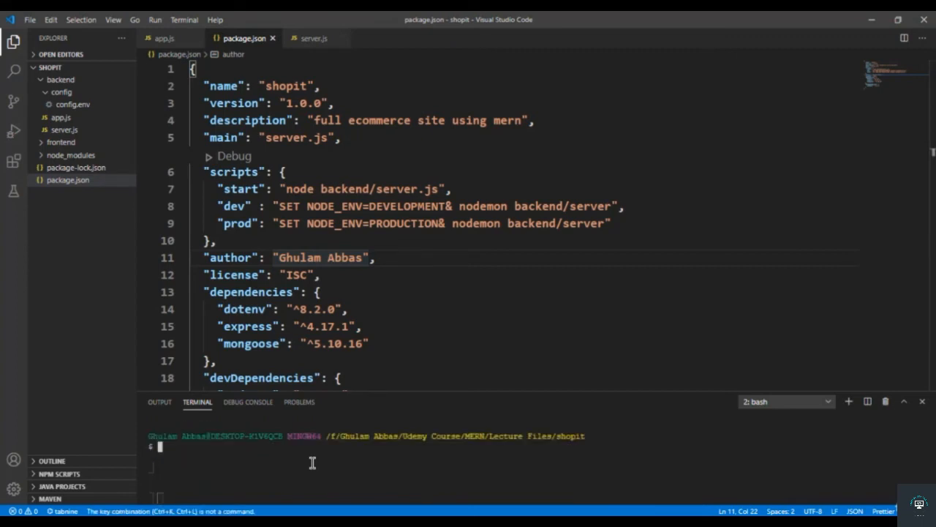
{"action": "type", "text": "npm i"}
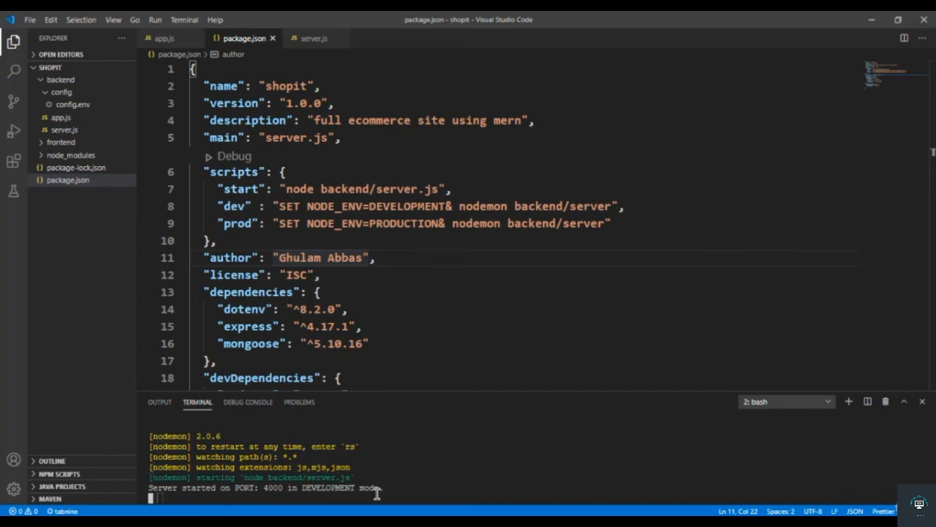
Stop the dev server and enter npm run prod at the terminal prompt.
{"action": "type", "text": "npm run de"}
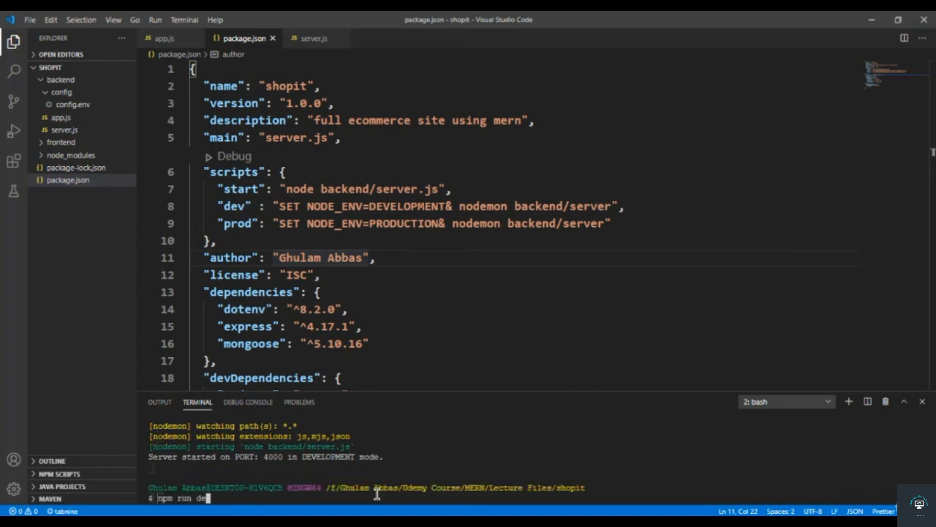
{"action": "type", "text": "prod"}
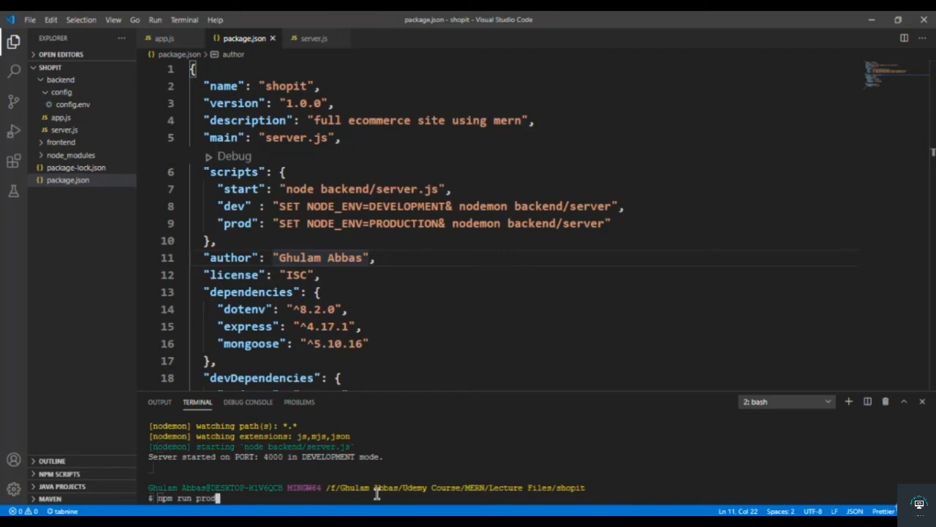